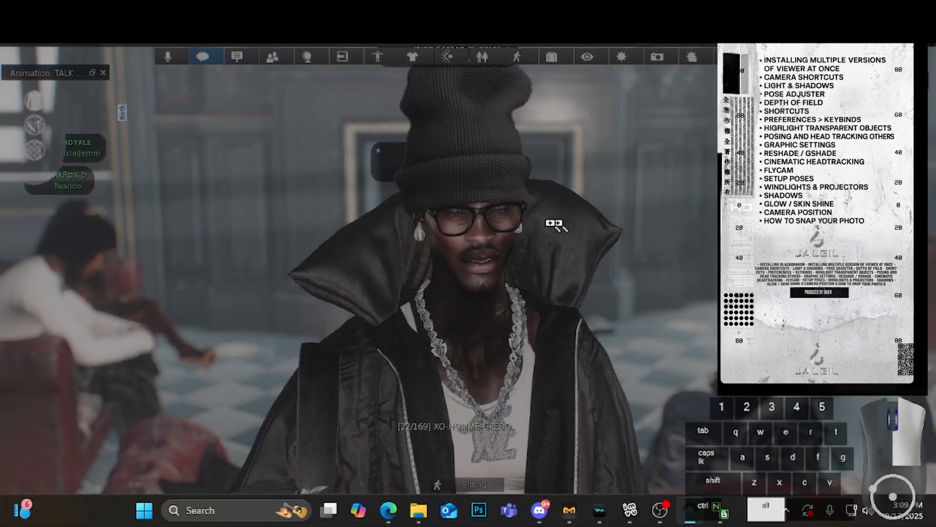
Step: Bring up the Preferences floater on the General personal options
{"action": "right_click", "coordinate": [552, 230]}
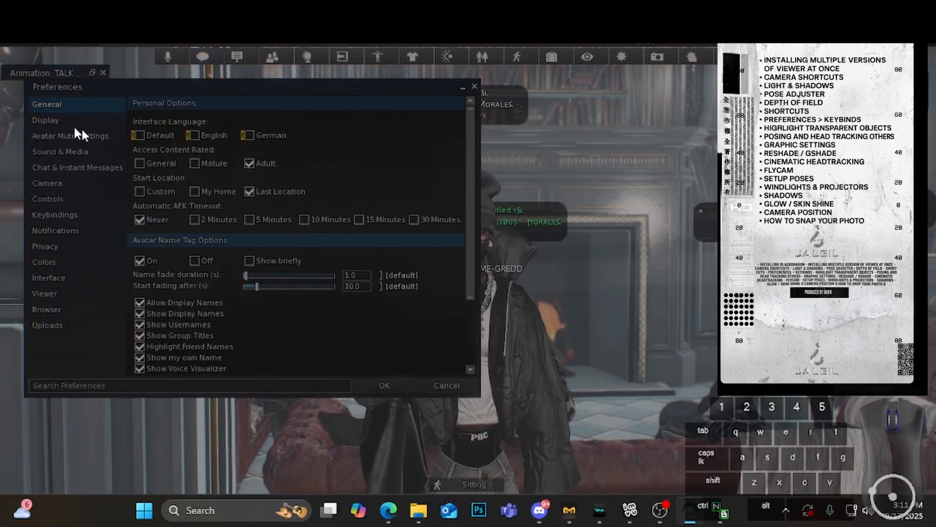
Step: In Display settings, adjust volumetric light brightness to 28.43 and close Preferences
{"action": "left_click", "coordinate": [46, 120]}
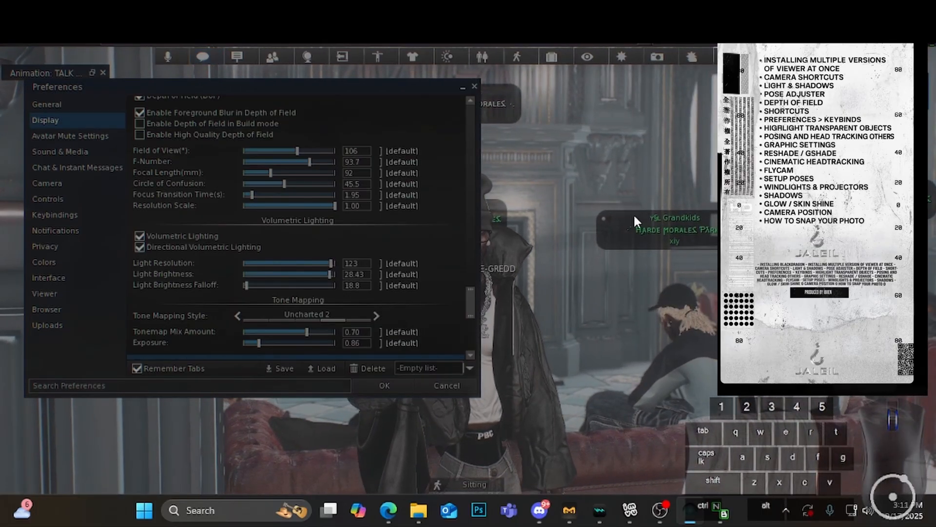
{"action": "mouse_move", "coordinate": [540, 233]}
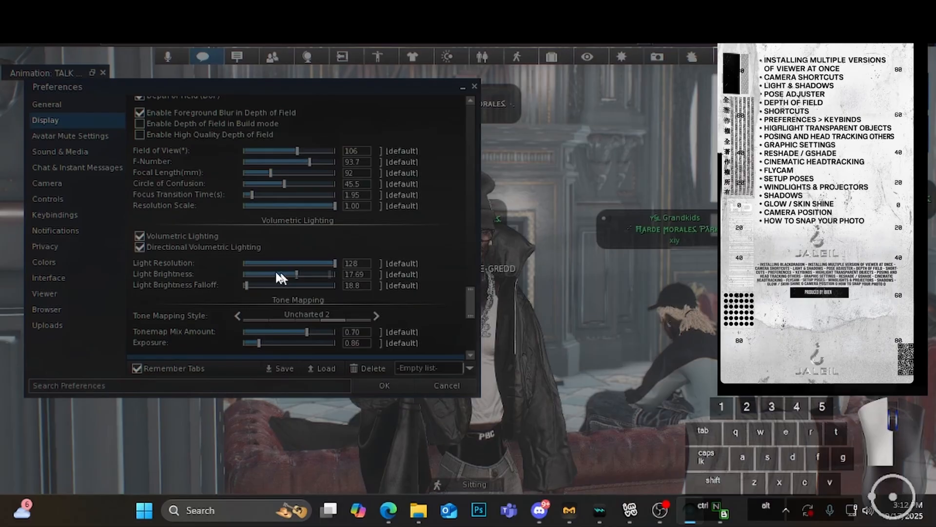
{"action": "left_click_drag", "start_coordinate": [281, 274], "coordinate": [316, 274]}
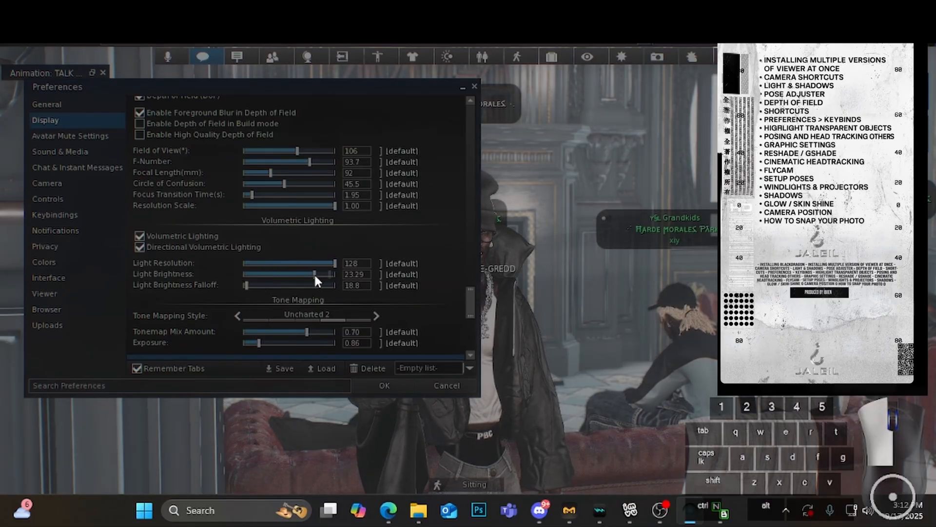
{"action": "left_click_drag", "start_coordinate": [311, 274], "coordinate": [325, 274]}
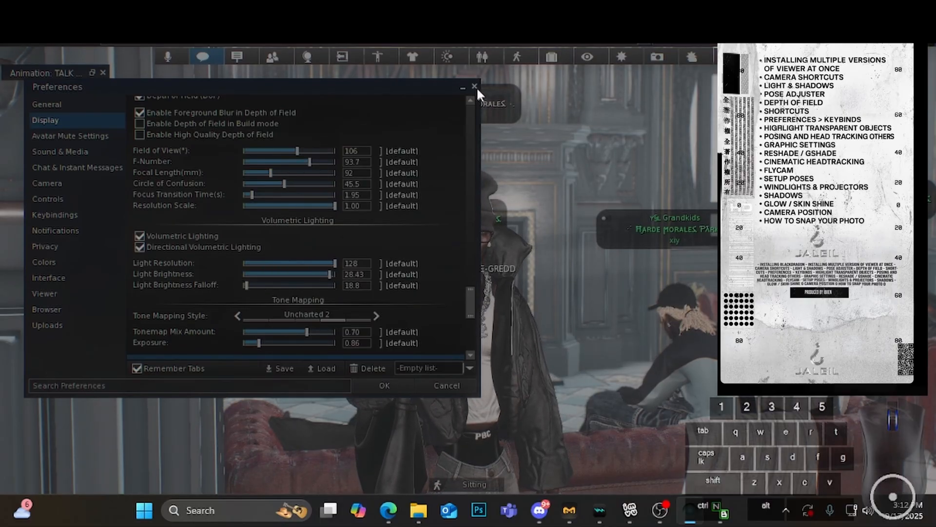
{"action": "left_click", "coordinate": [474, 86]}
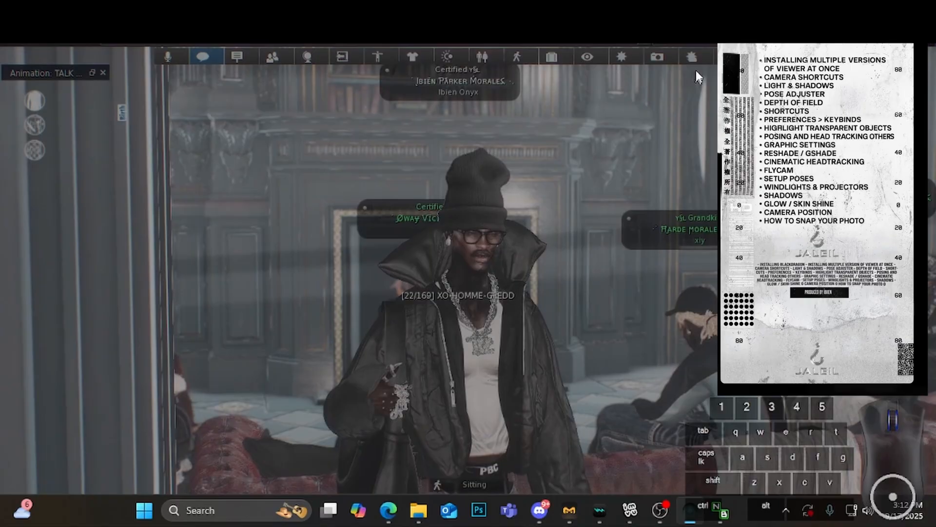
Step: In the environment editor's Sun & Moon settings, set Sun Angle to N -0.032, E -0.016
{"action": "left_click", "coordinate": [621, 57]}
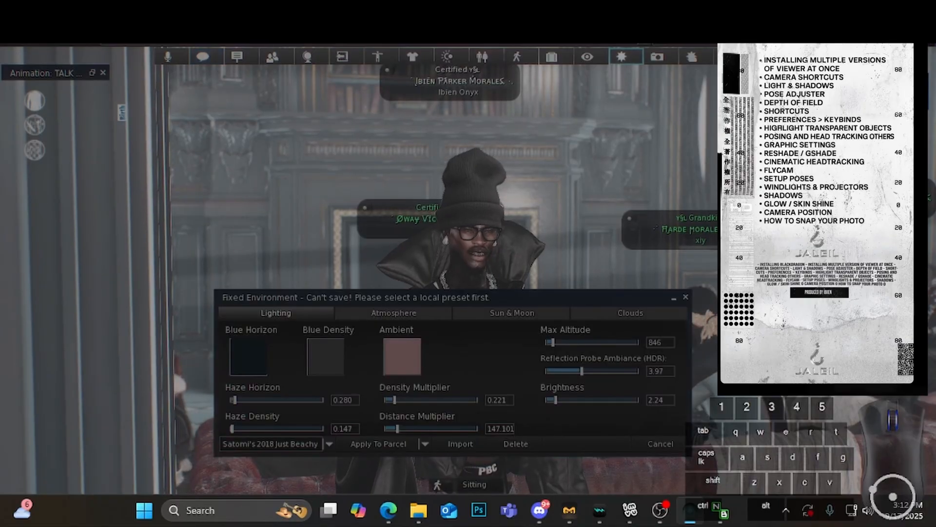
{"action": "left_click", "coordinate": [510, 313]}
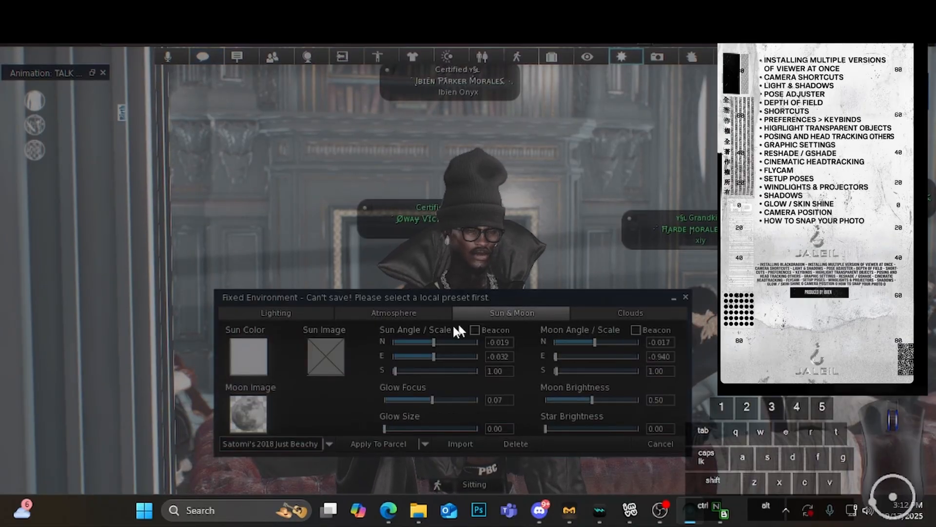
{"action": "left_click_drag", "start_coordinate": [428, 341], "coordinate": [408, 342]}
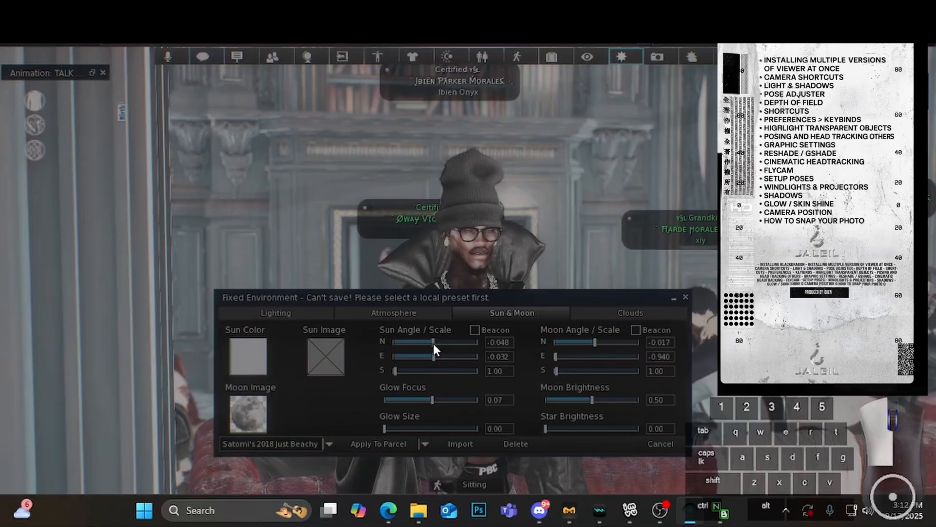
{"action": "left_click_drag", "start_coordinate": [427, 341], "coordinate": [436, 341]}
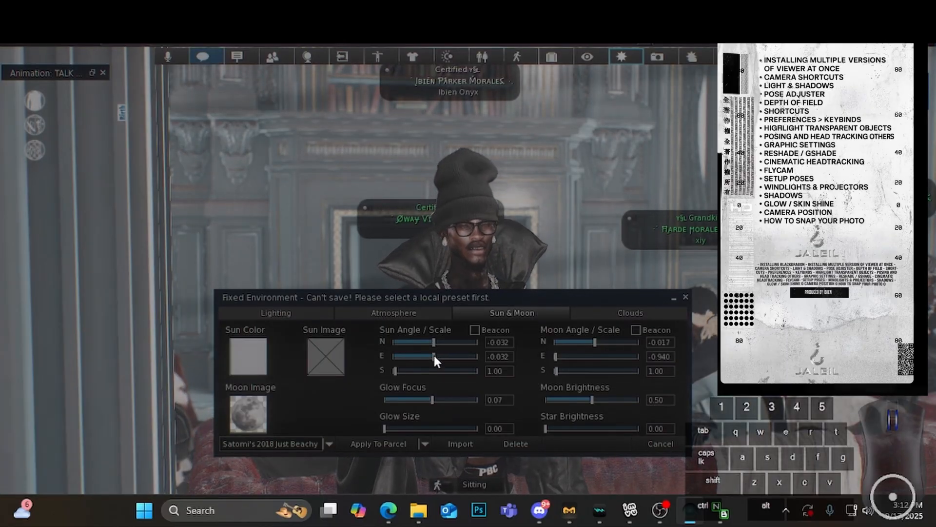
{"action": "left_click_drag", "start_coordinate": [414, 356], "coordinate": [433, 356]}
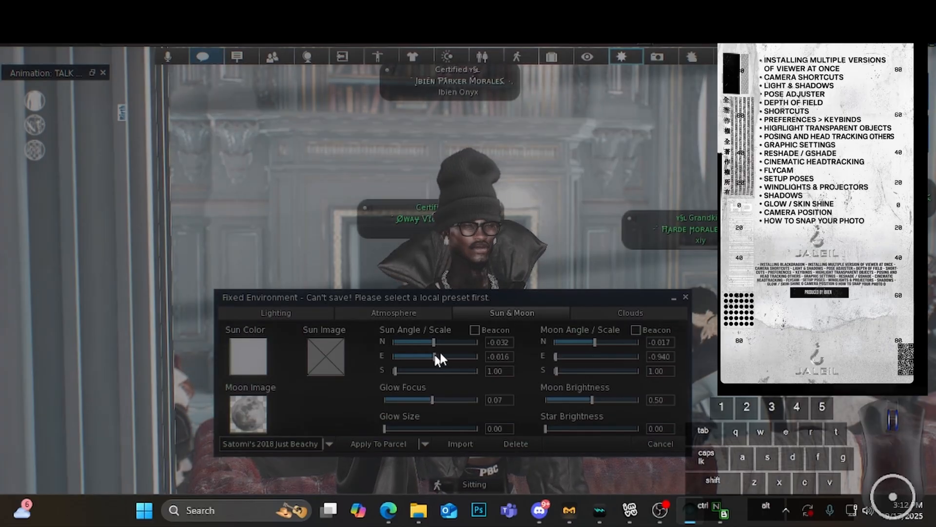
{"action": "left_click", "coordinate": [661, 443]}
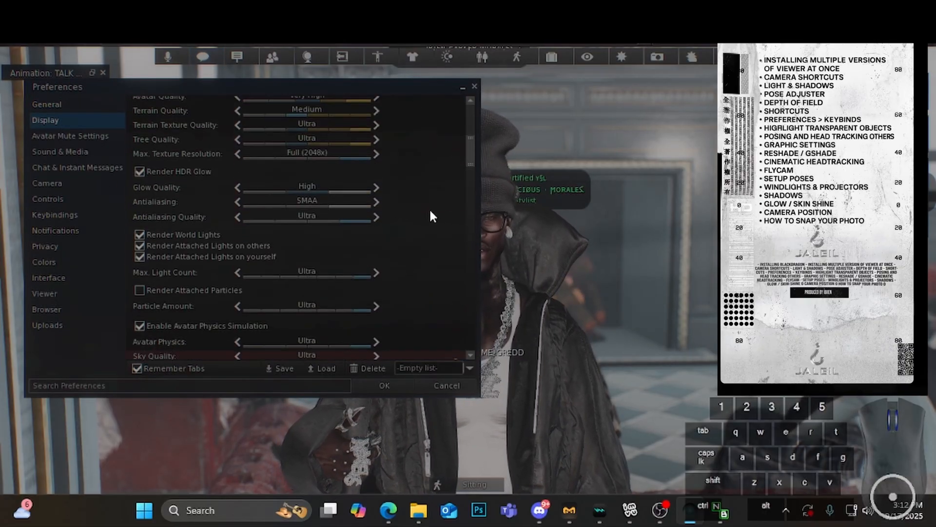
Step: Scroll the Display settings through quality, shadows, SSAO and depth-of-field sections
{"action": "scroll", "scroll_direction": "down", "scroll_amount": 3}
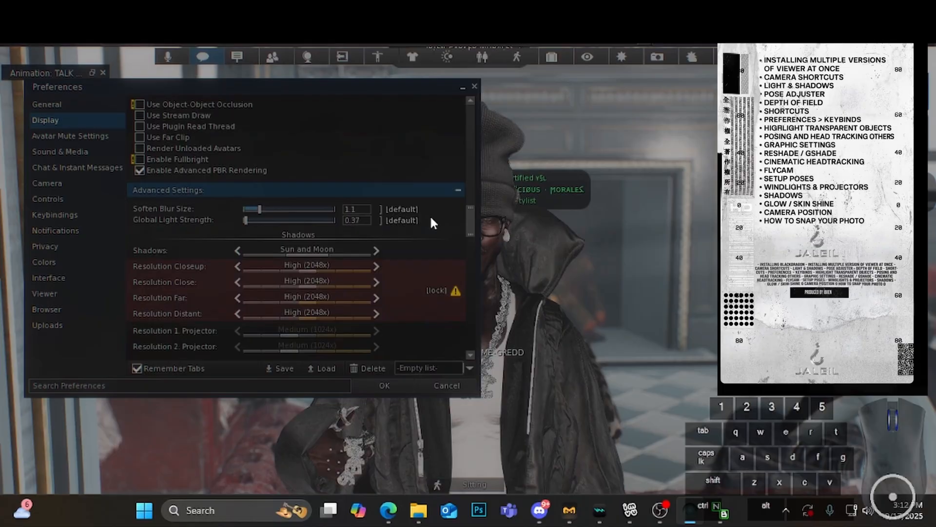
{"action": "scroll", "scroll_direction": "down", "scroll_amount": 3}
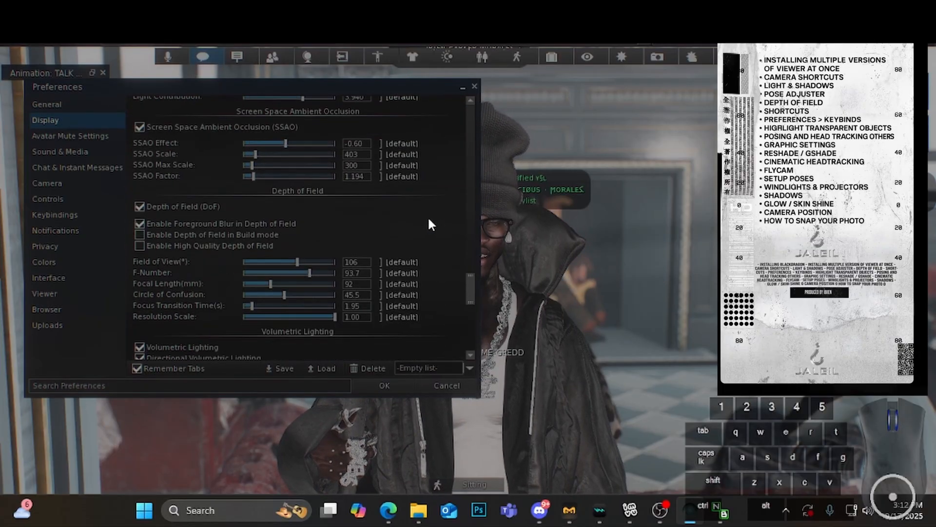
{"action": "scroll", "scroll_direction": "down", "scroll_amount": 3}
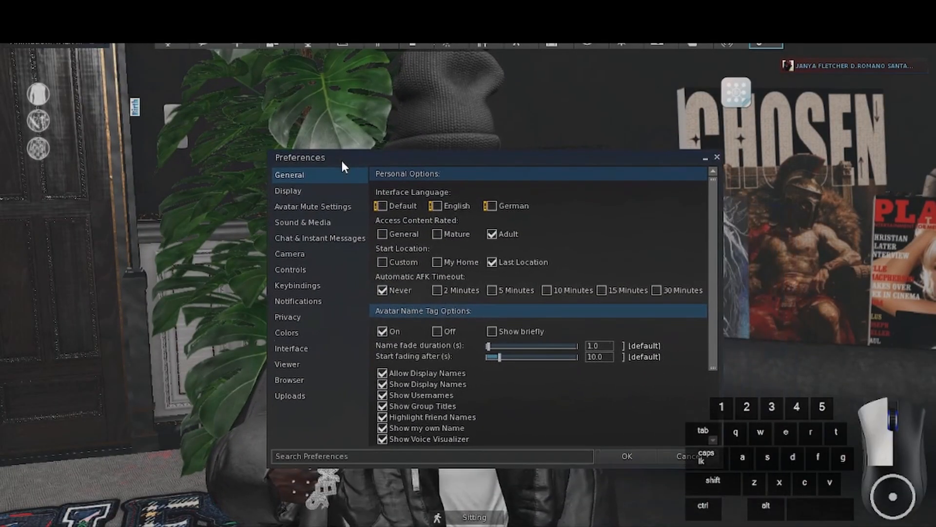
Step: Review Display settings from Quality and Performance down to post-processing glow tuning
{"action": "left_click", "coordinate": [287, 190]}
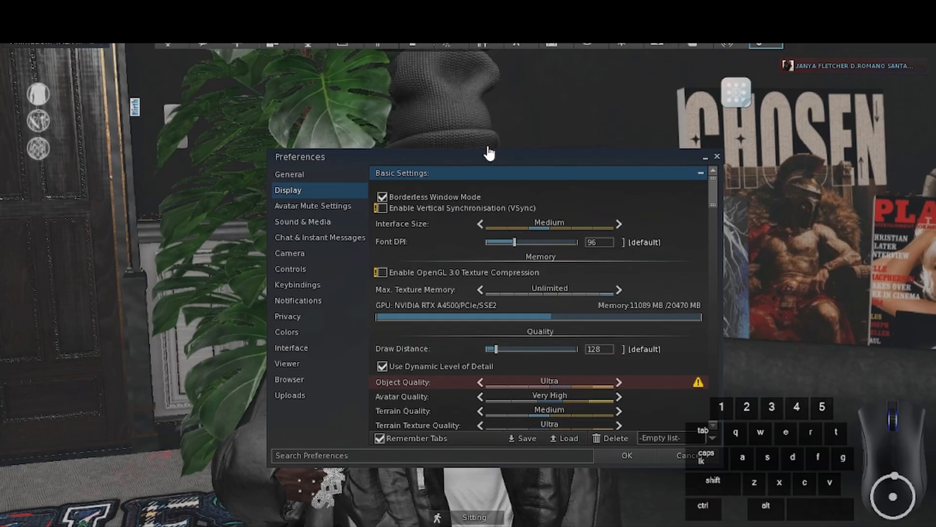
{"action": "scroll", "scroll_direction": "down", "scroll_amount": 3}
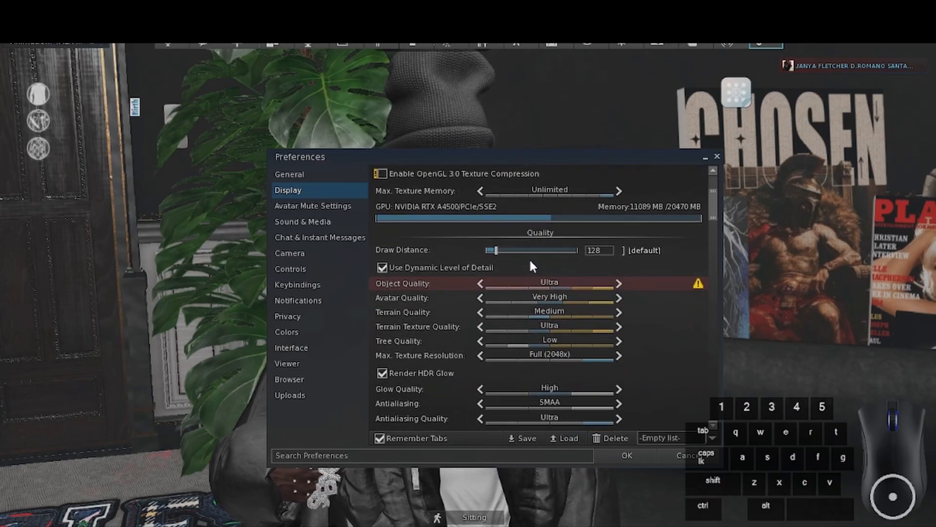
{"action": "scroll", "scroll_direction": "down", "scroll_amount": 3}
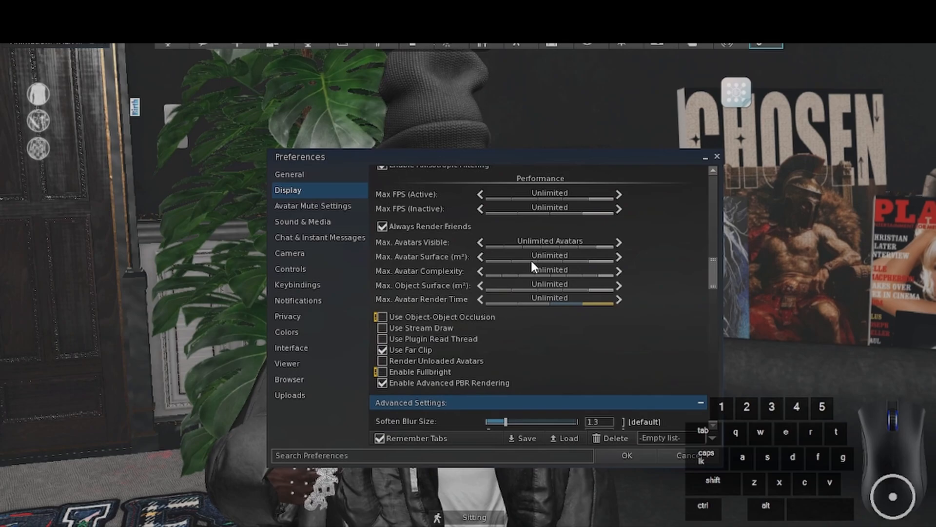
{"action": "scroll", "scroll_direction": "down", "scroll_amount": 3}
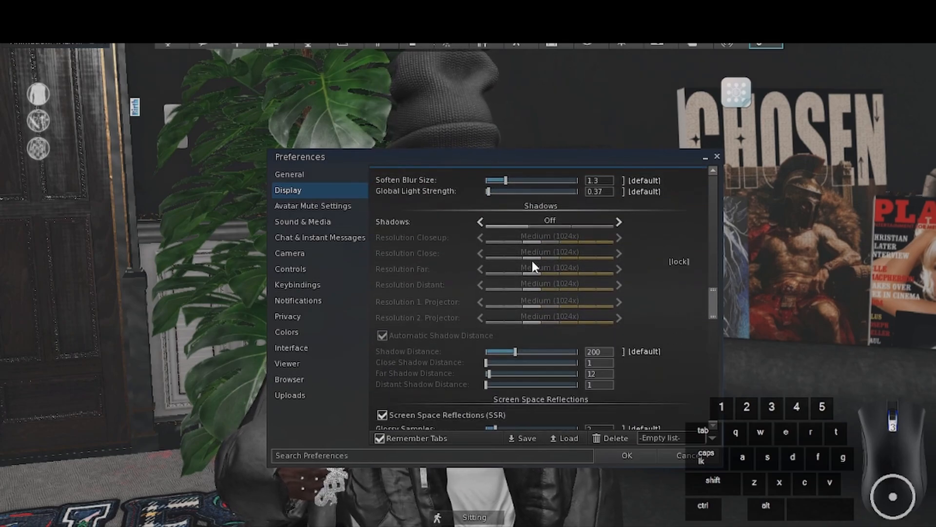
{"action": "scroll", "scroll_direction": "down", "scroll_amount": 3}
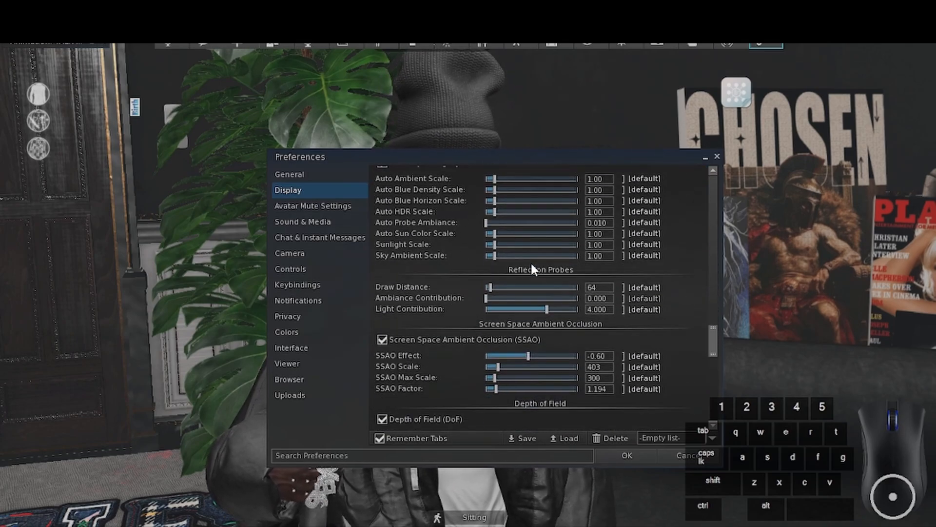
{"action": "scroll", "scroll_direction": "down", "scroll_amount": 3}
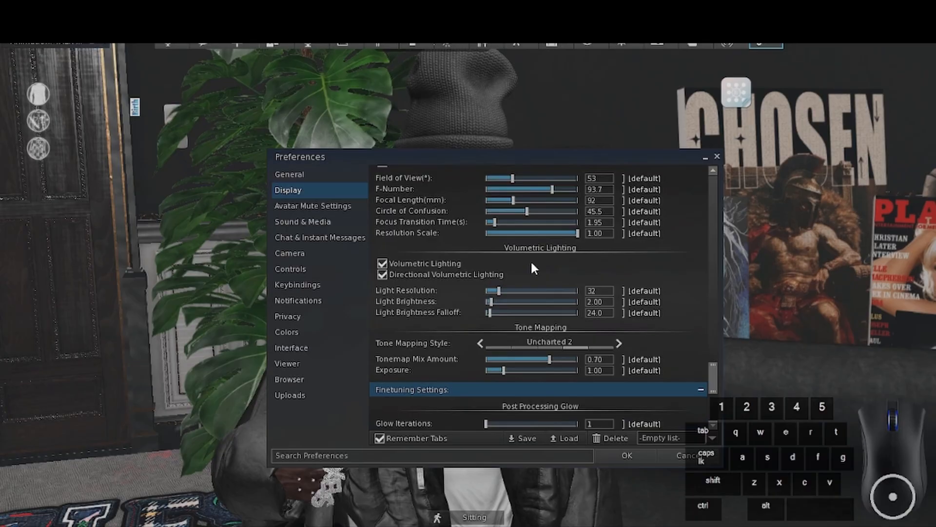
{"action": "scroll", "scroll_direction": "down", "scroll_amount": 3}
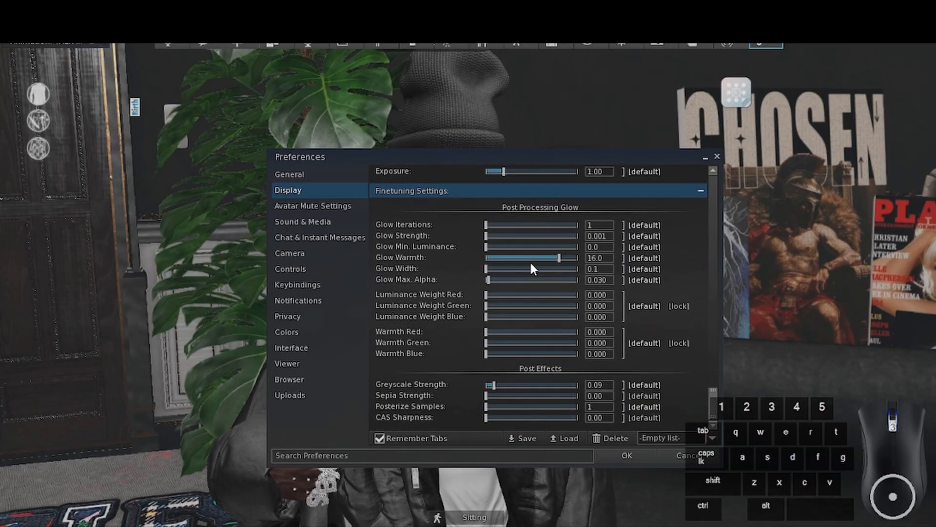